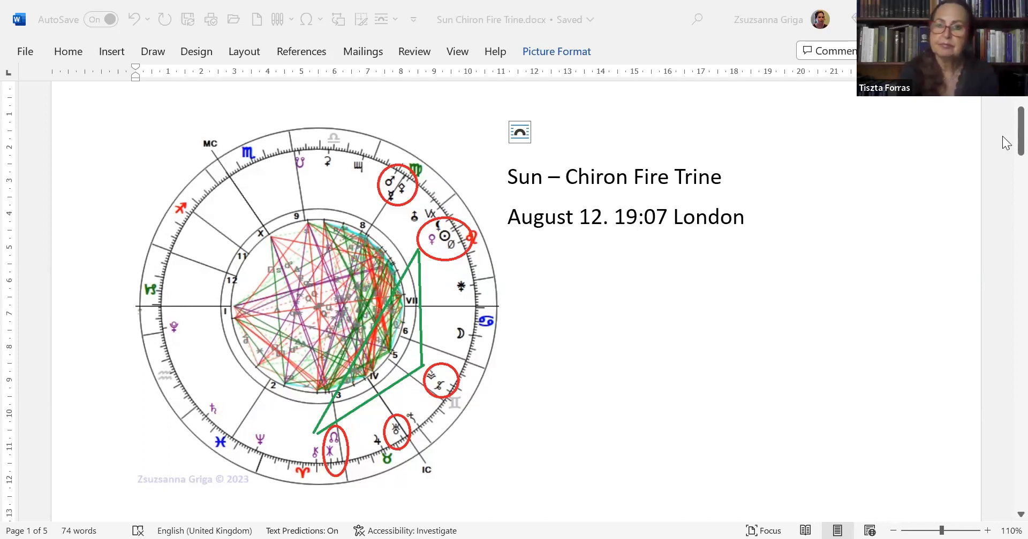
# - Scroll to page 2's Harmony Triangle and Little Engine chart with its planet groupings
pyautogui.scroll(-3)
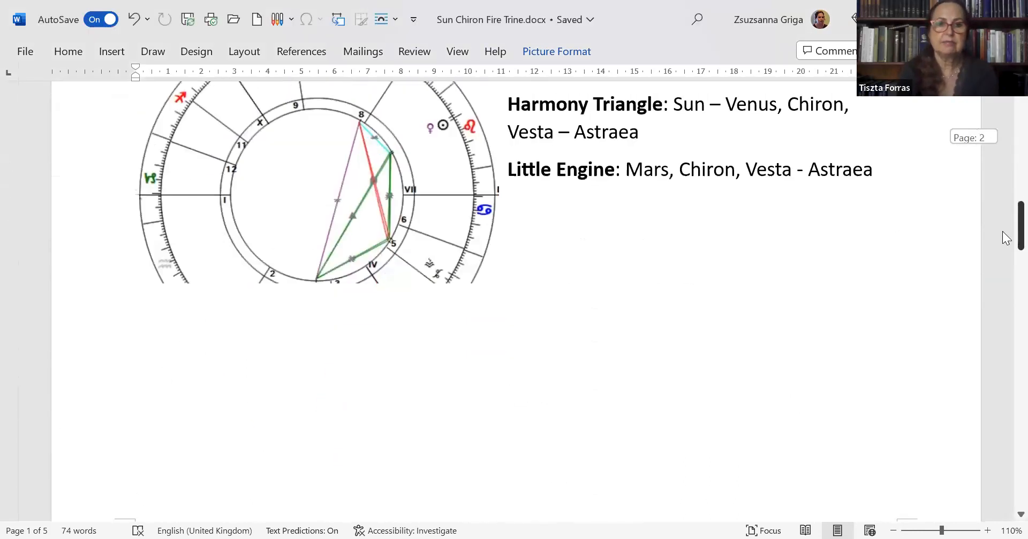
pyautogui.scroll(3)
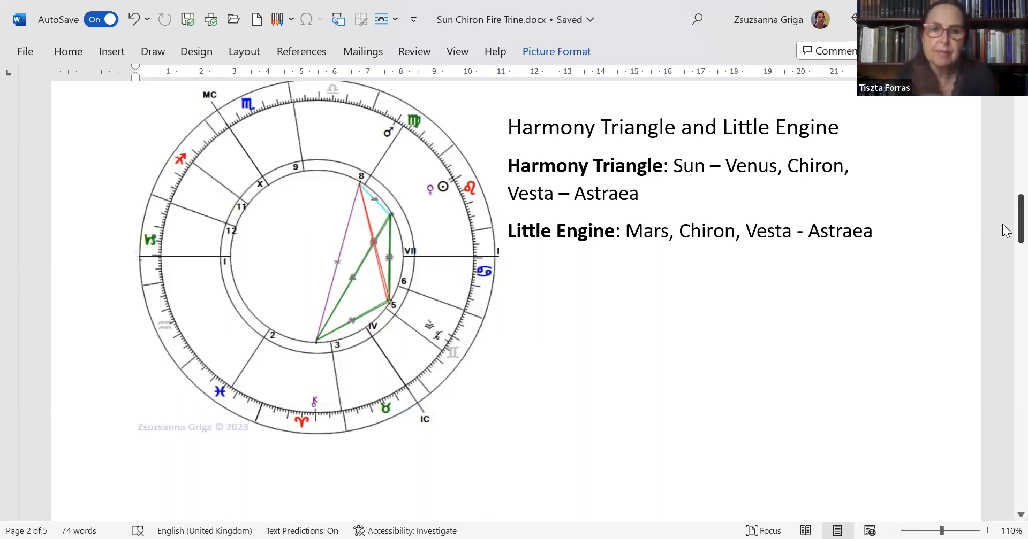
pyautogui.moveTo(441, 322)
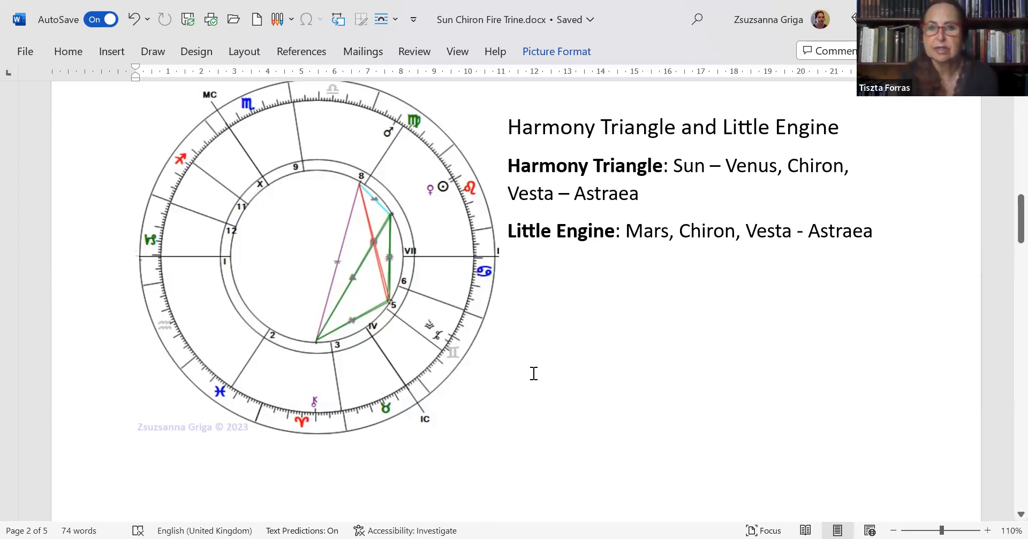
pyautogui.moveTo(421, 179)
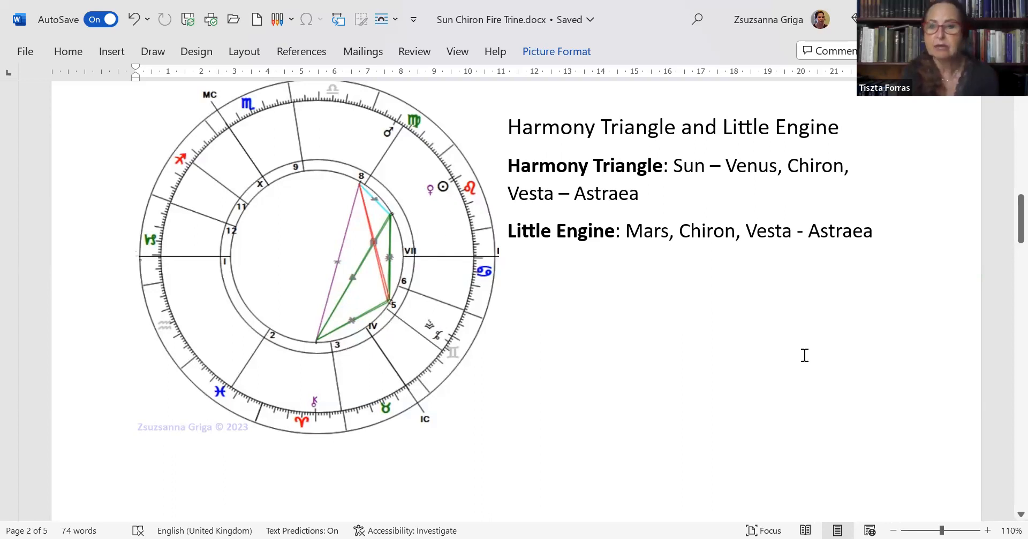
# - Scroll to page 3's Transcendental Objects chart listing Sun–Venus, Mars, Chiron, Vesta and Astraea
pyautogui.scroll(-3)
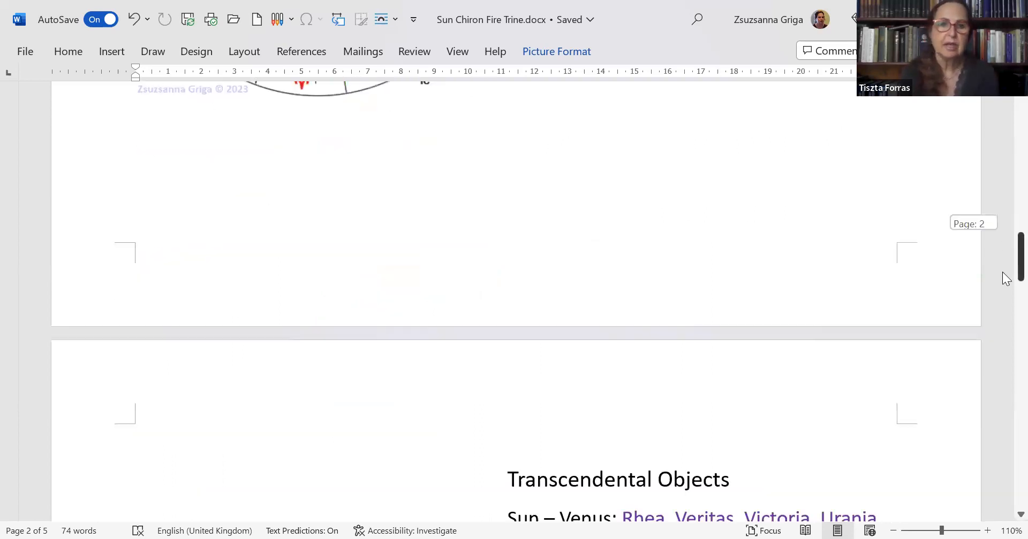
pyautogui.scroll(-3)
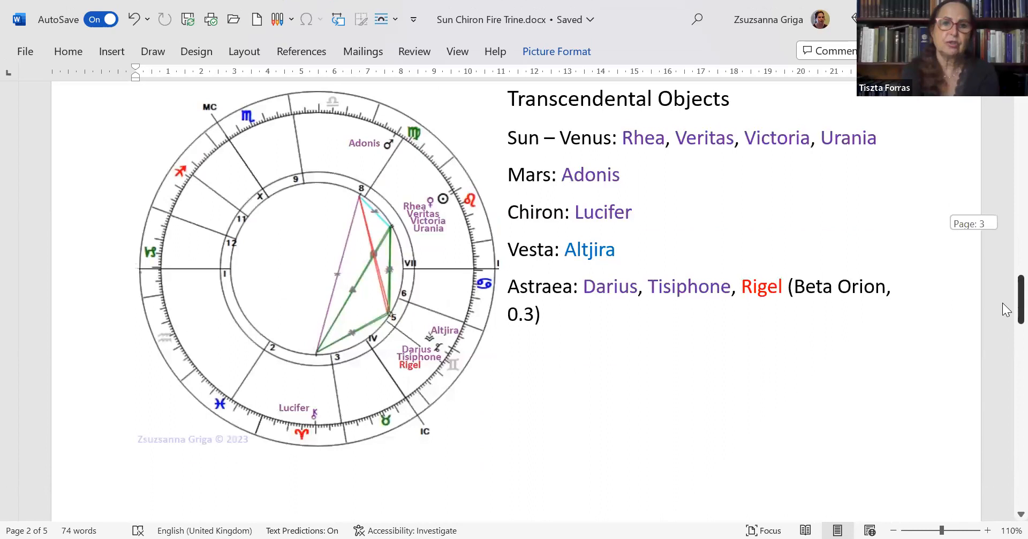
# - Scroll past the Transcendental Objects page until page 4's Double Karmic Cage chart appears
pyautogui.scroll(-3)
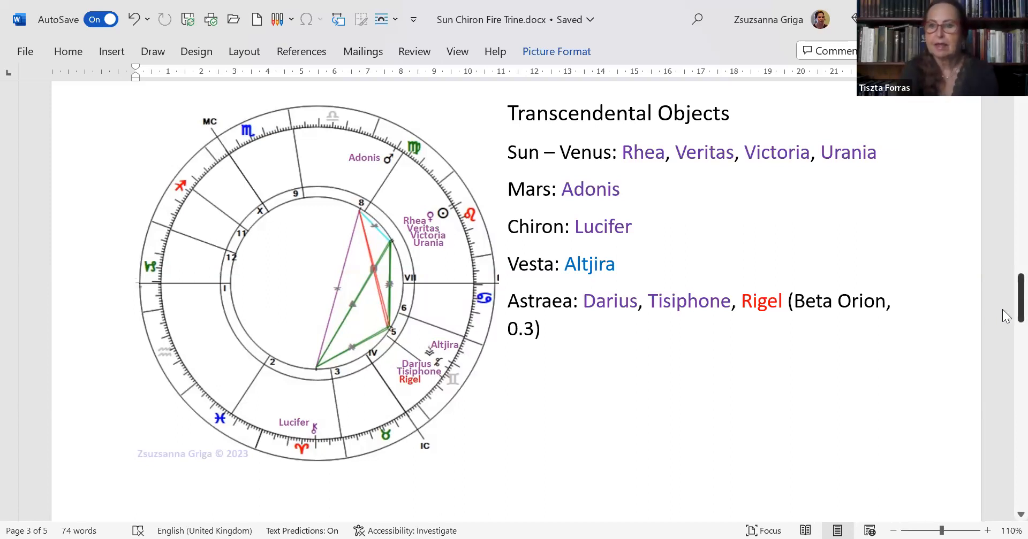
pyautogui.scroll(-3)
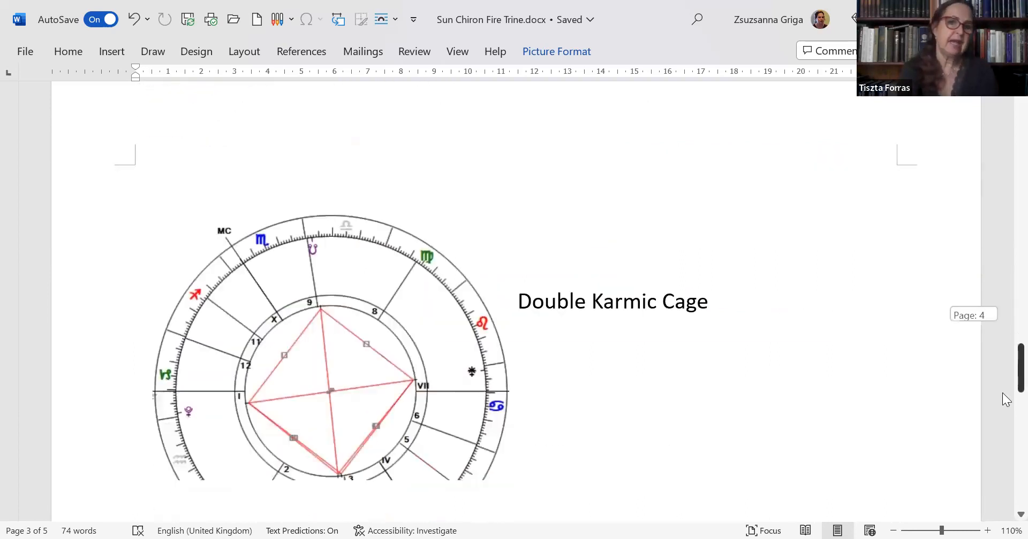
# - Scroll on to page 5's Transcendental Objects chart for Pluto, North Node, South Node and Juno
pyautogui.scroll(-3)
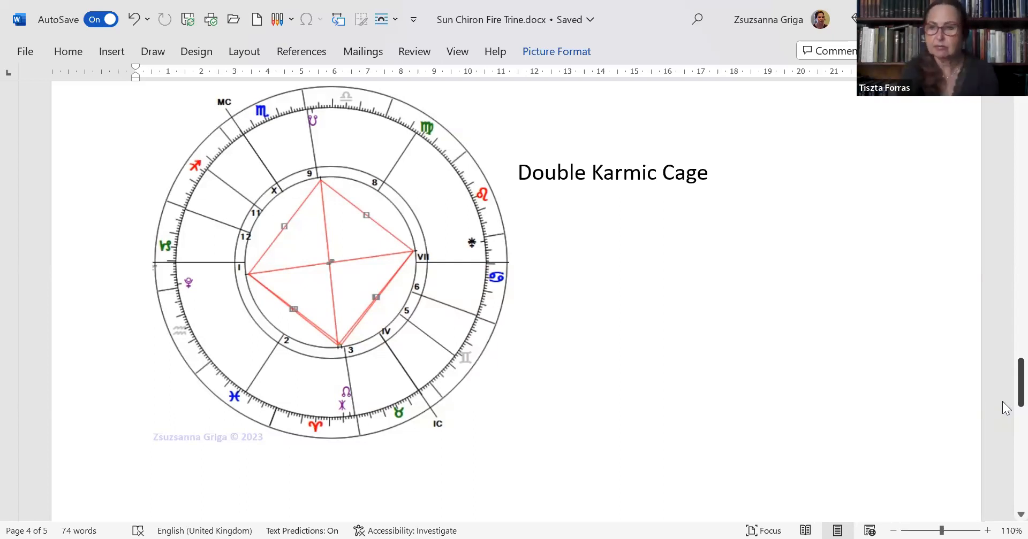
pyautogui.scroll(-3)
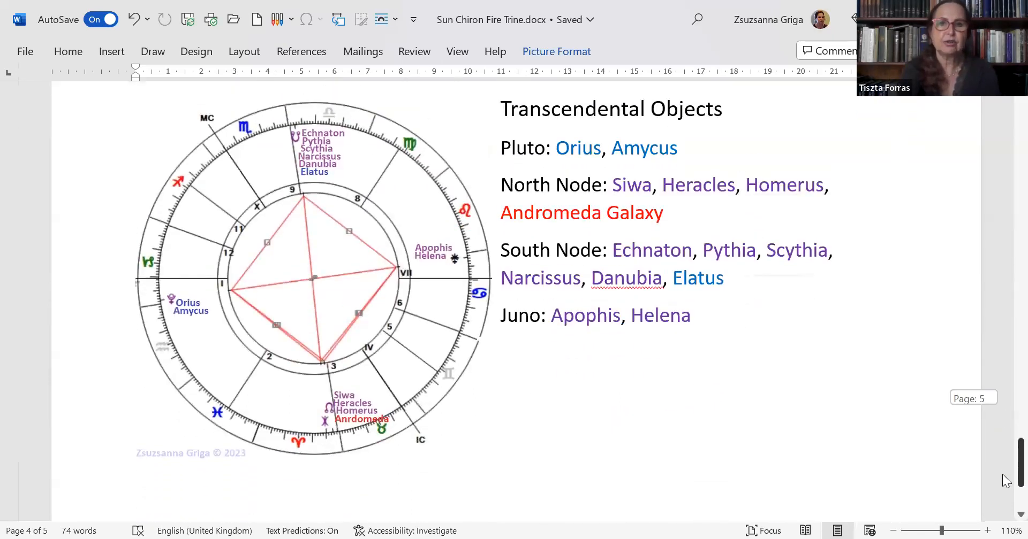
pyautogui.scroll(-3)
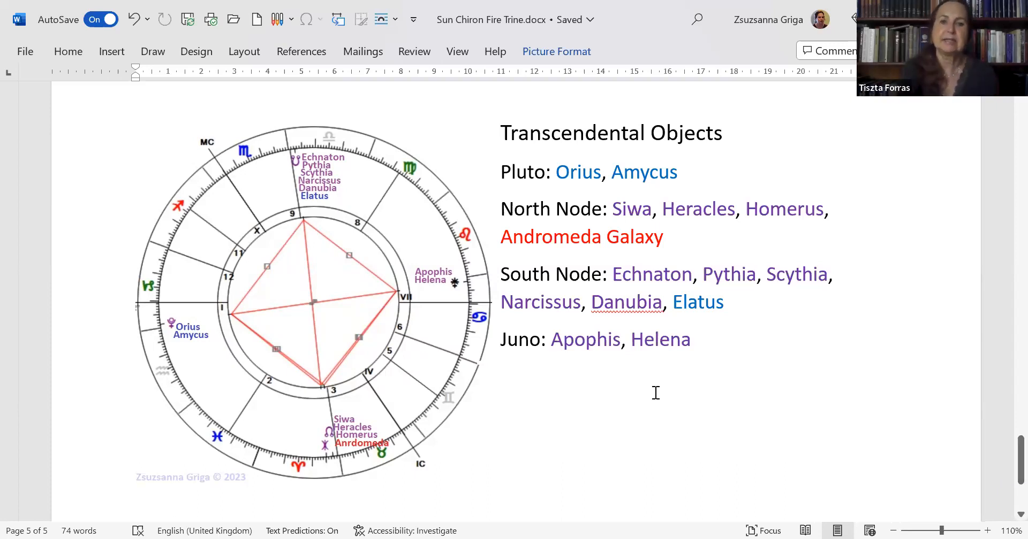
pyautogui.doubleClick(584, 340)
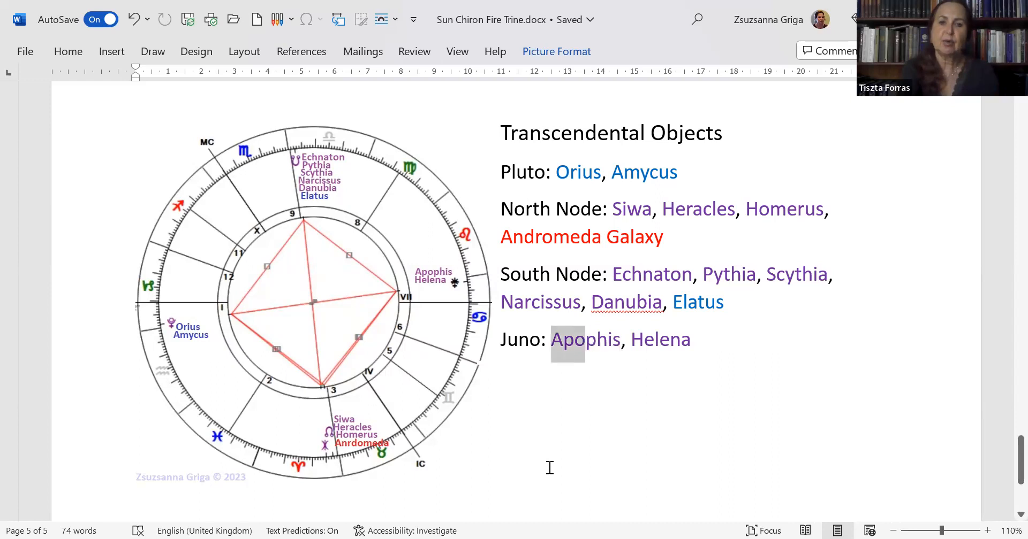